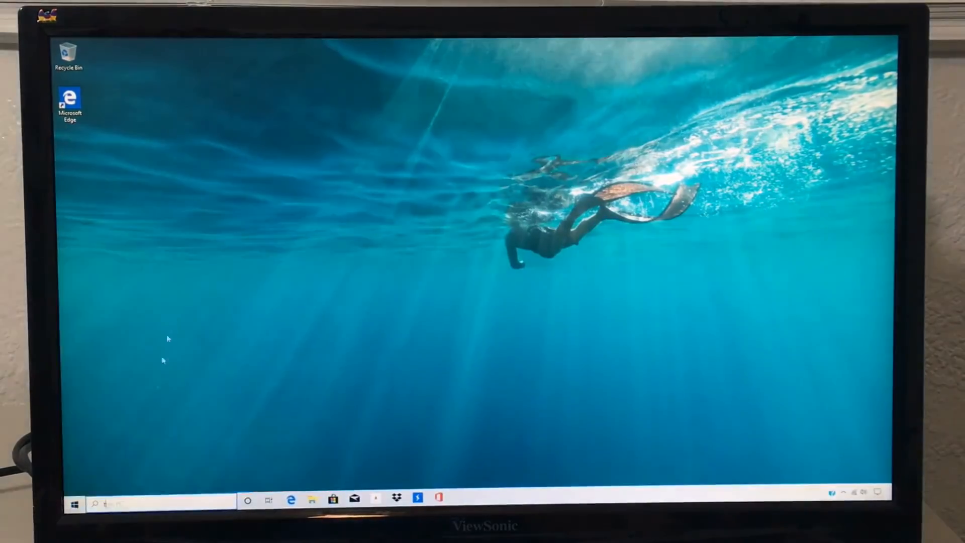
Show This PC's drives in File Explorer as extra large icons
{"action": "left_click", "coordinate": [311, 499]}
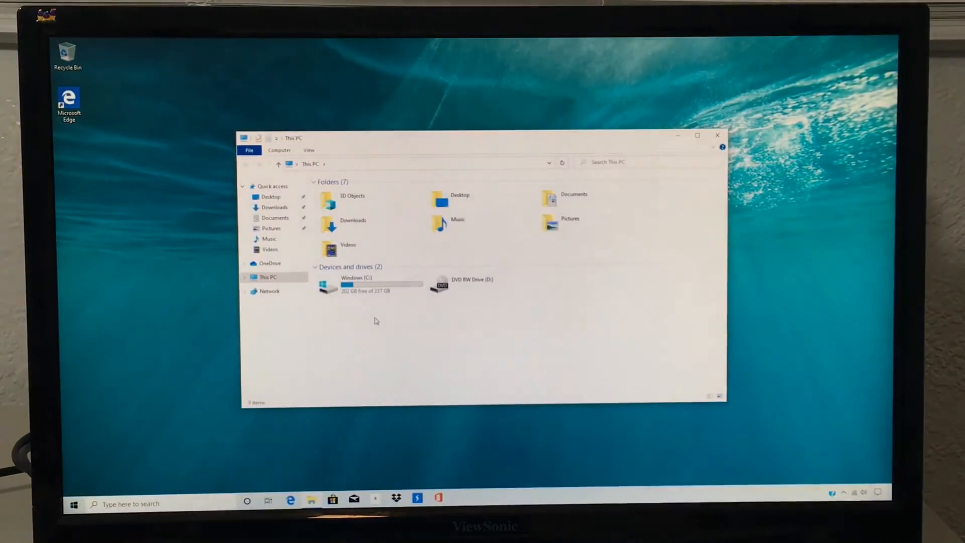
{"action": "right_click", "coordinate": [375, 320]}
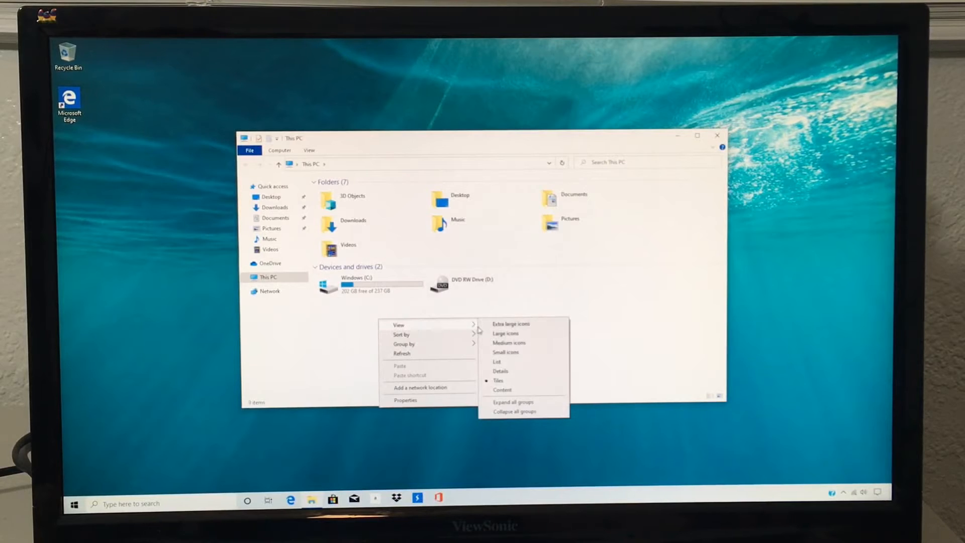
{"action": "left_click", "coordinate": [511, 324]}
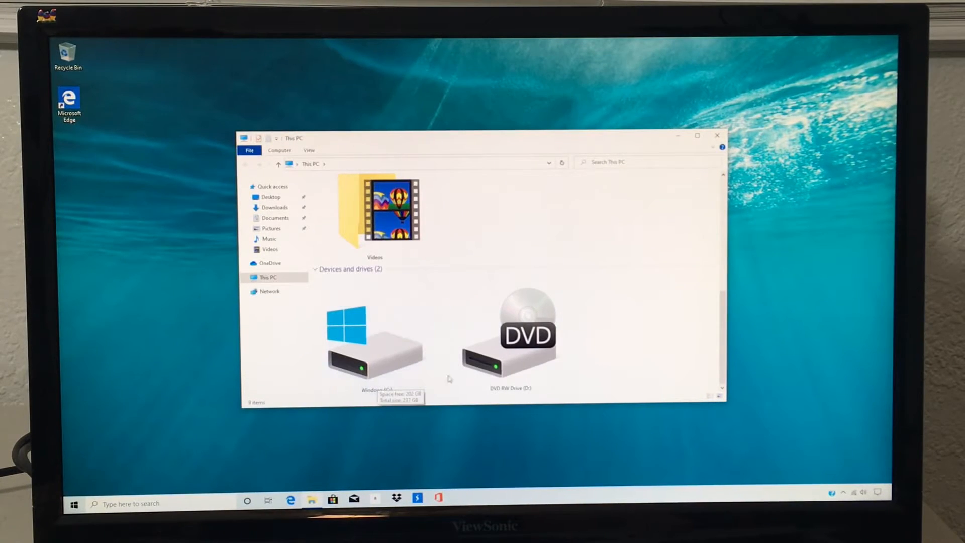
Select and then deselect the Windows (C:) drive among the listed drives
{"action": "left_click", "coordinate": [510, 336]}
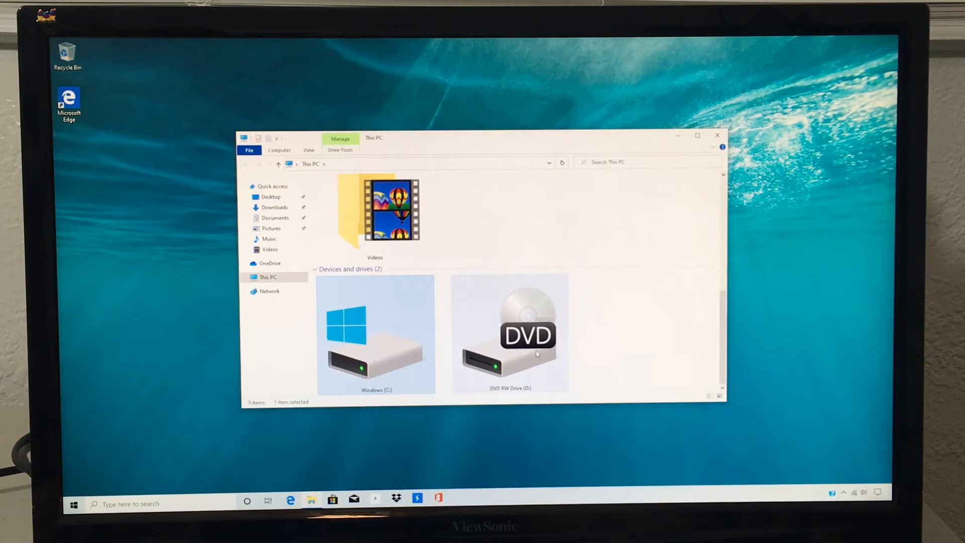
{"action": "left_click", "coordinate": [589, 336]}
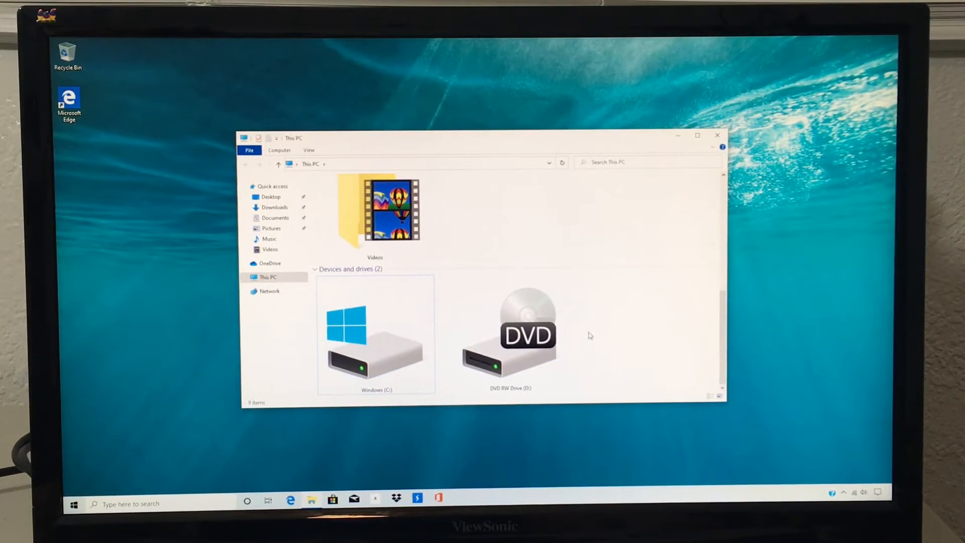
{"action": "left_click", "coordinate": [288, 499]}
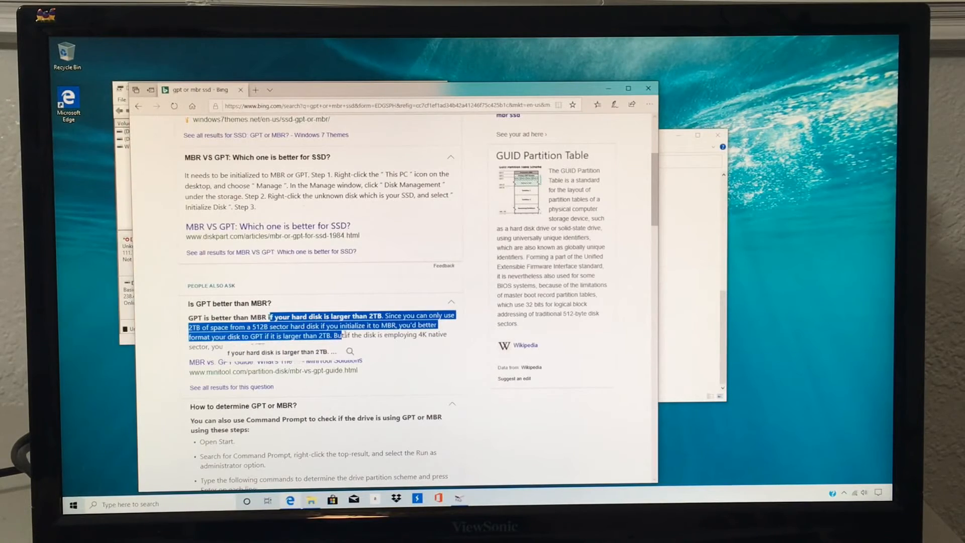
Search Windows for 'create and format hard disk partitions' after reading the GPT-versus-MBR results
{"action": "type", "text": "create and format hard disk partitions"}
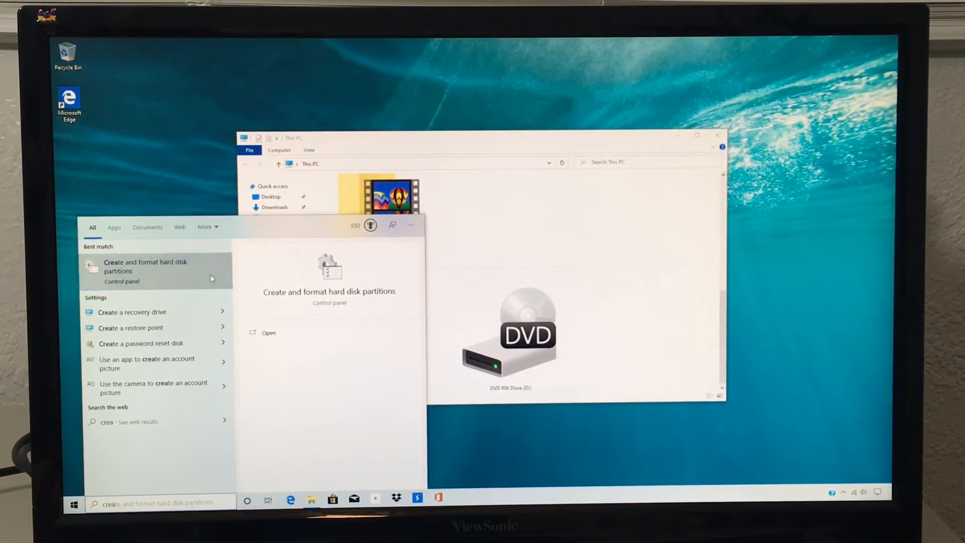
Initialize the new 111.79 GB Disk 0 in Disk Management with the MBR partition style
{"action": "left_click", "coordinate": [145, 266]}
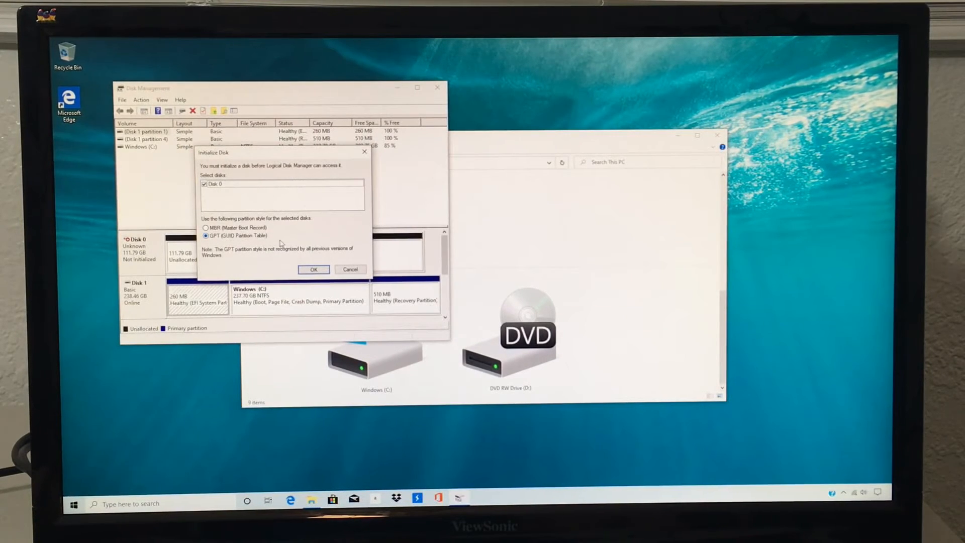
{"action": "left_click", "coordinate": [205, 227]}
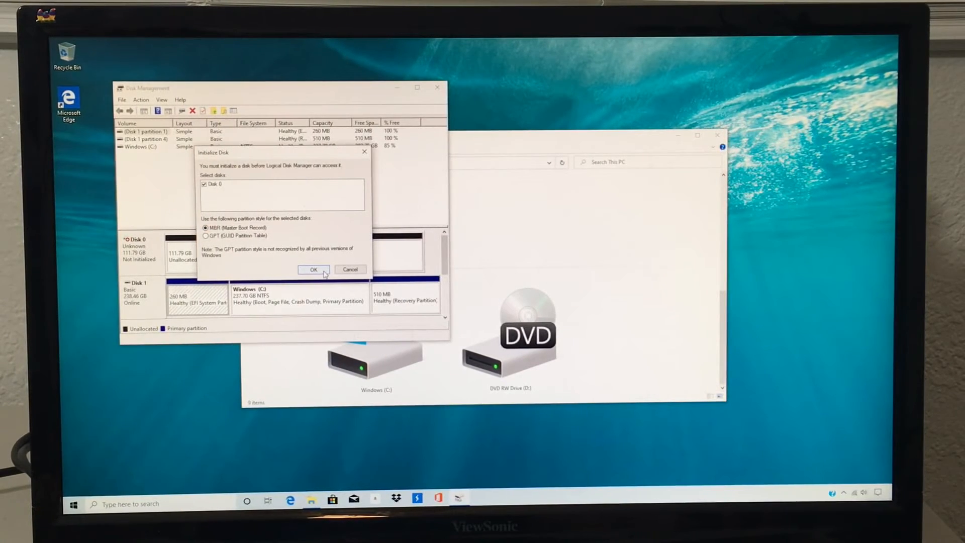
{"action": "left_click", "coordinate": [314, 269]}
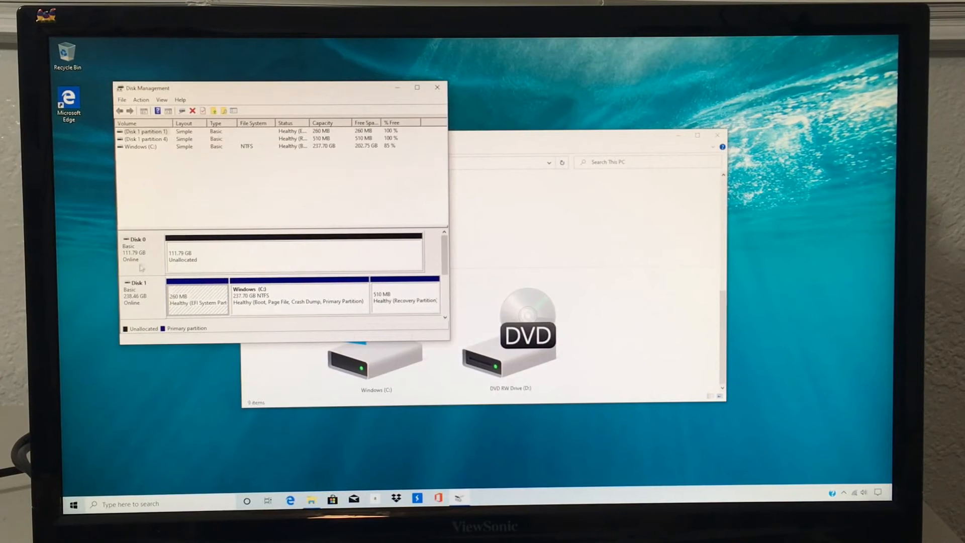
{"action": "left_click", "coordinate": [144, 131]}
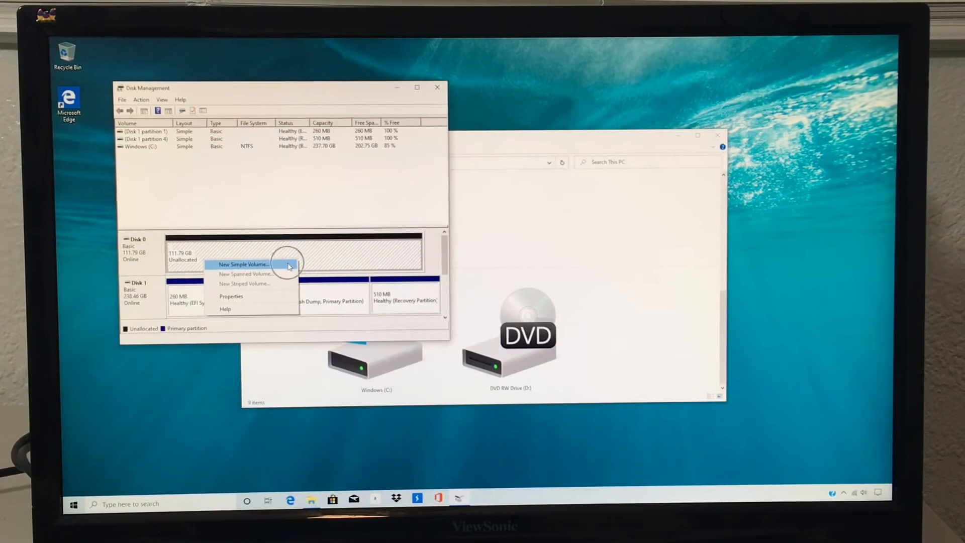
Start a New Simple Volume on the unallocated space at full size with drive letter E
{"action": "left_click", "coordinate": [244, 264]}
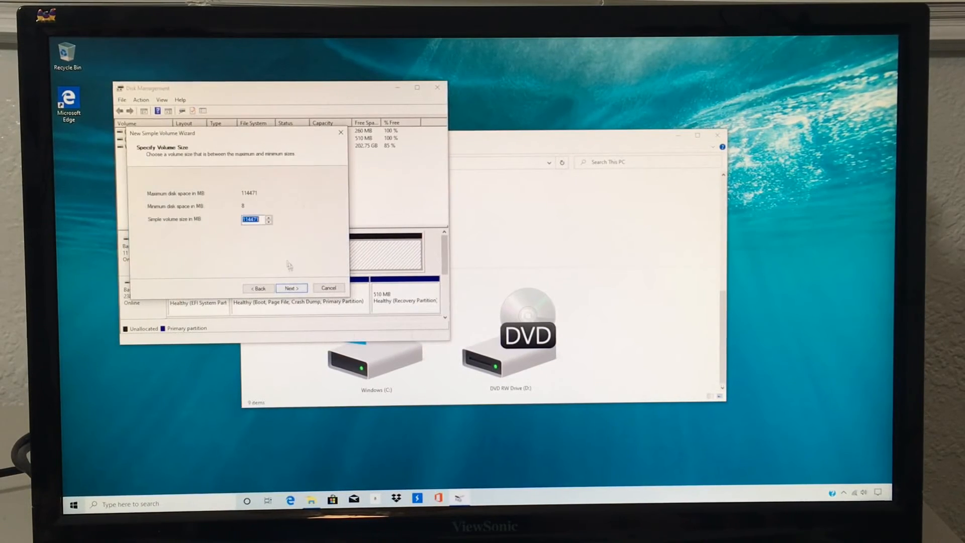
{"action": "left_click", "coordinate": [290, 288]}
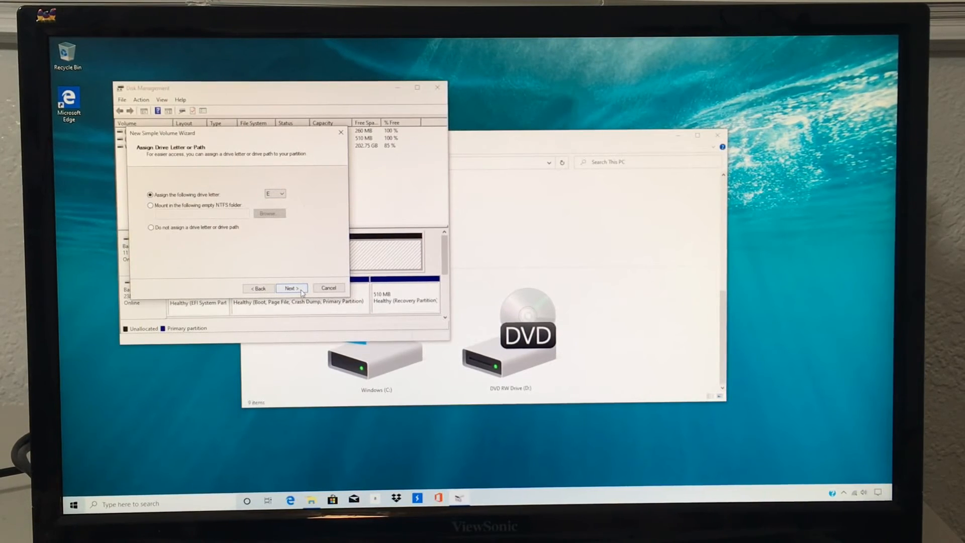
{"action": "left_click", "coordinate": [291, 289]}
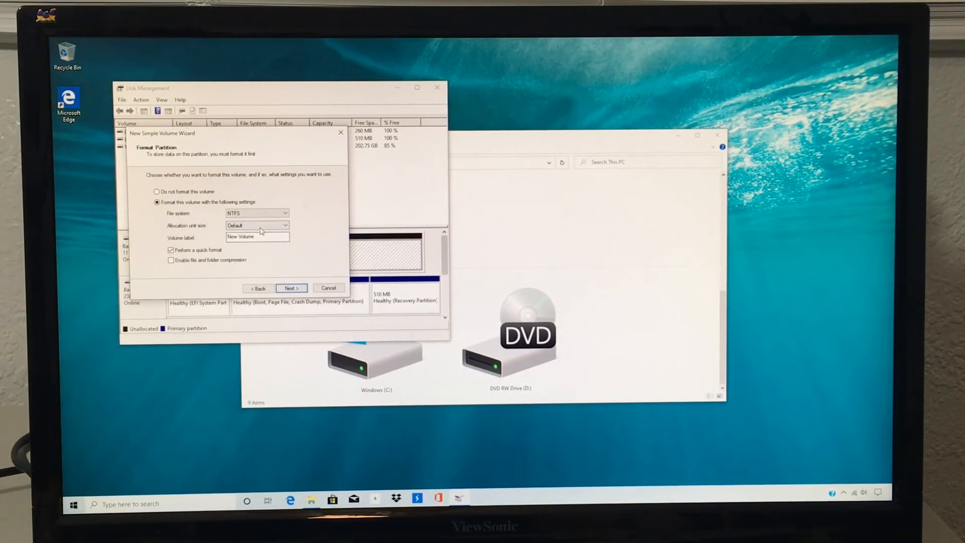
Label the volume INLAND and format it as NTFS
{"action": "triple_click", "coordinate": [257, 236]}
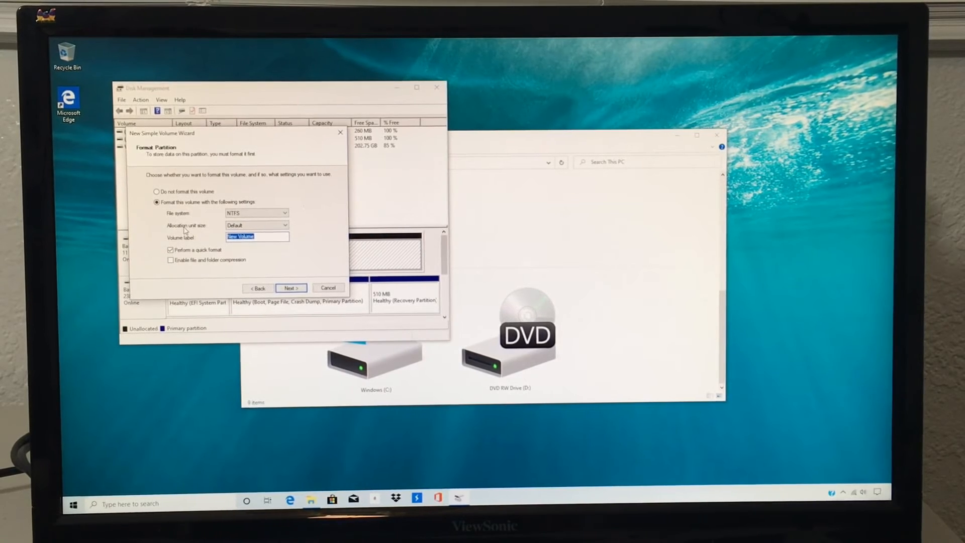
{"action": "type", "text": "NLA"}
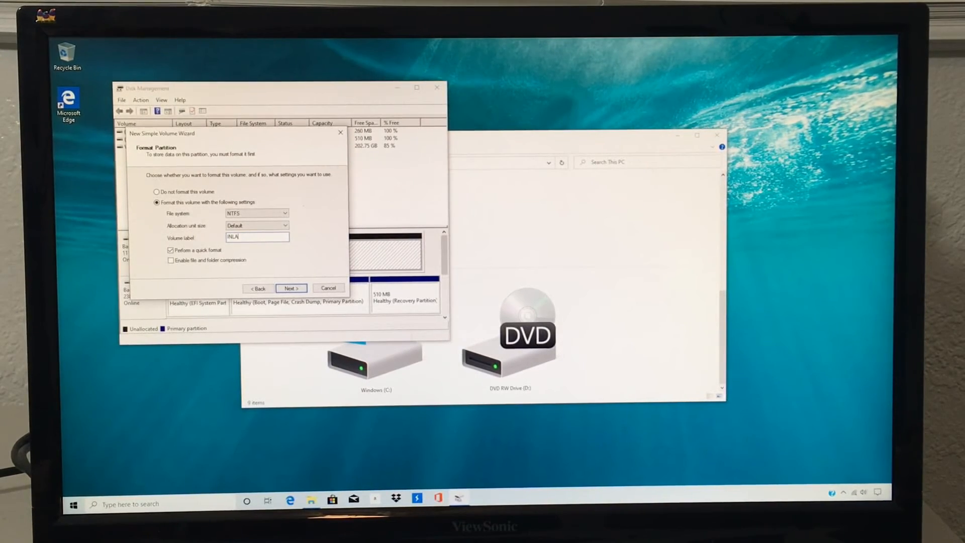
{"action": "type", "text": "ND"}
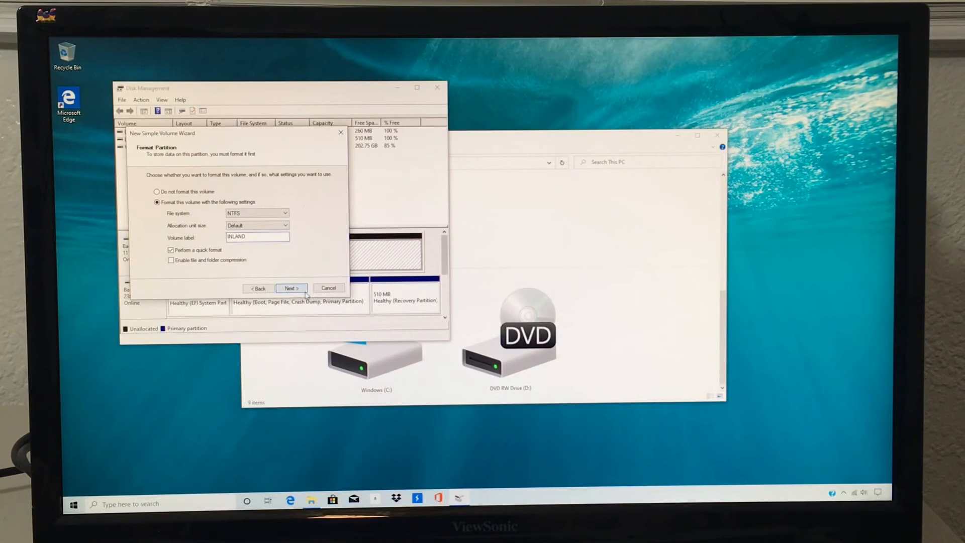
{"action": "left_click", "coordinate": [290, 289]}
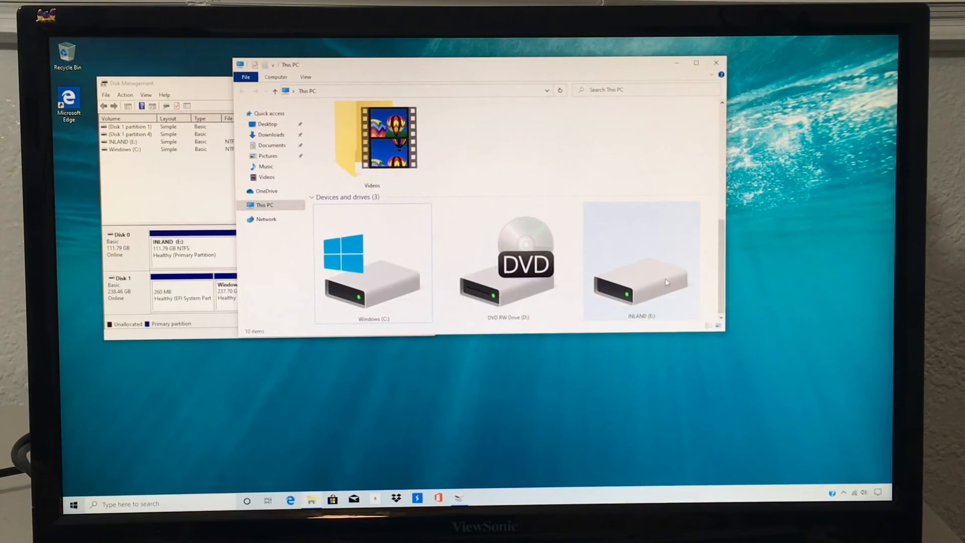
Open INLAND (E:) to see it is empty, then return to This PC
{"action": "double_click", "coordinate": [640, 264]}
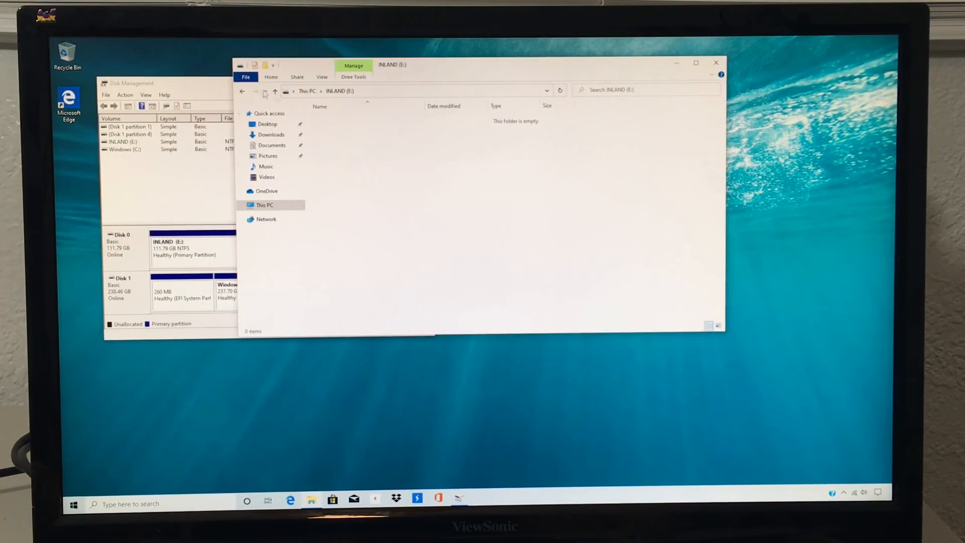
{"action": "left_click", "coordinate": [264, 204]}
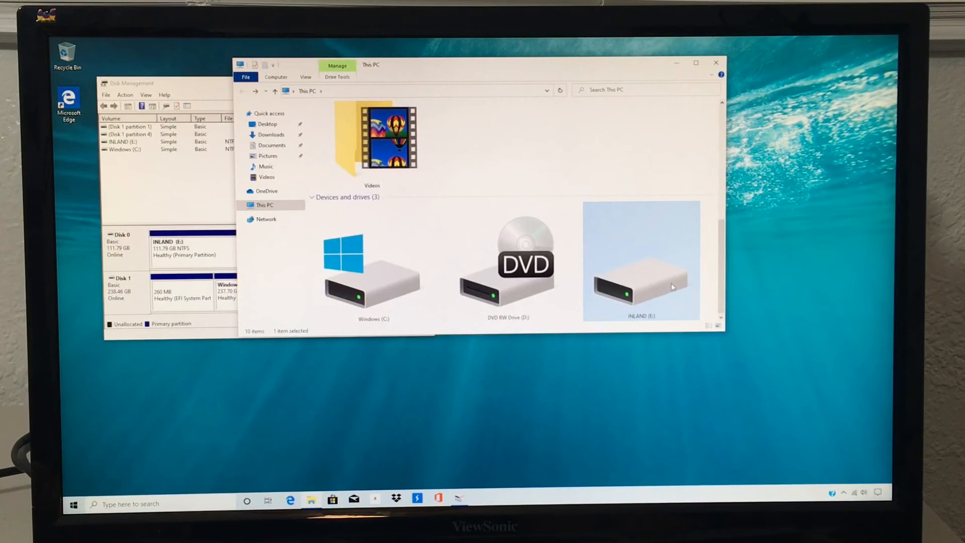